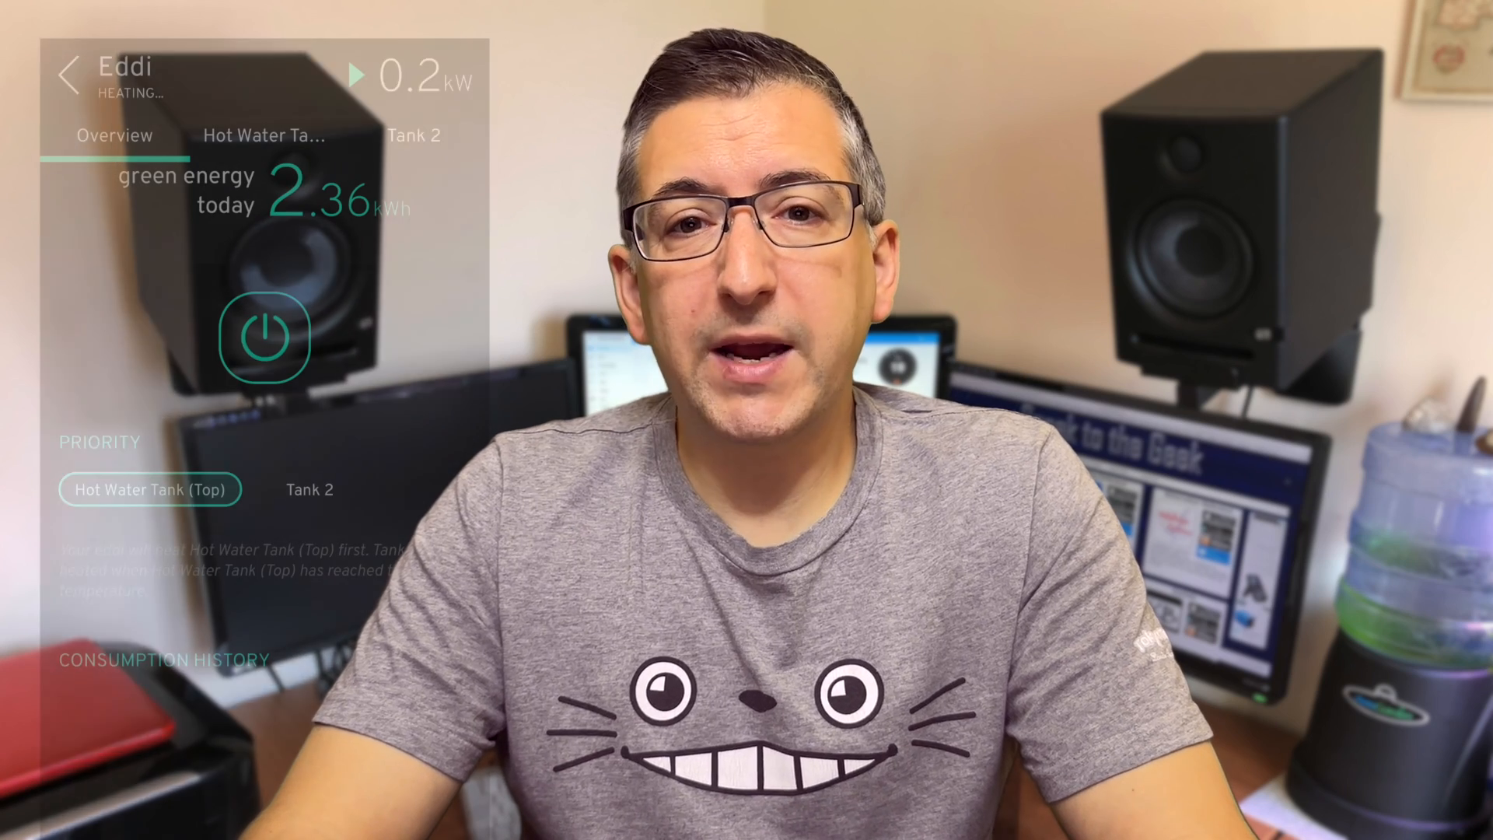
Show the Eddi's top hot water tank reading 58°C in the myenergi app
click(263, 136)
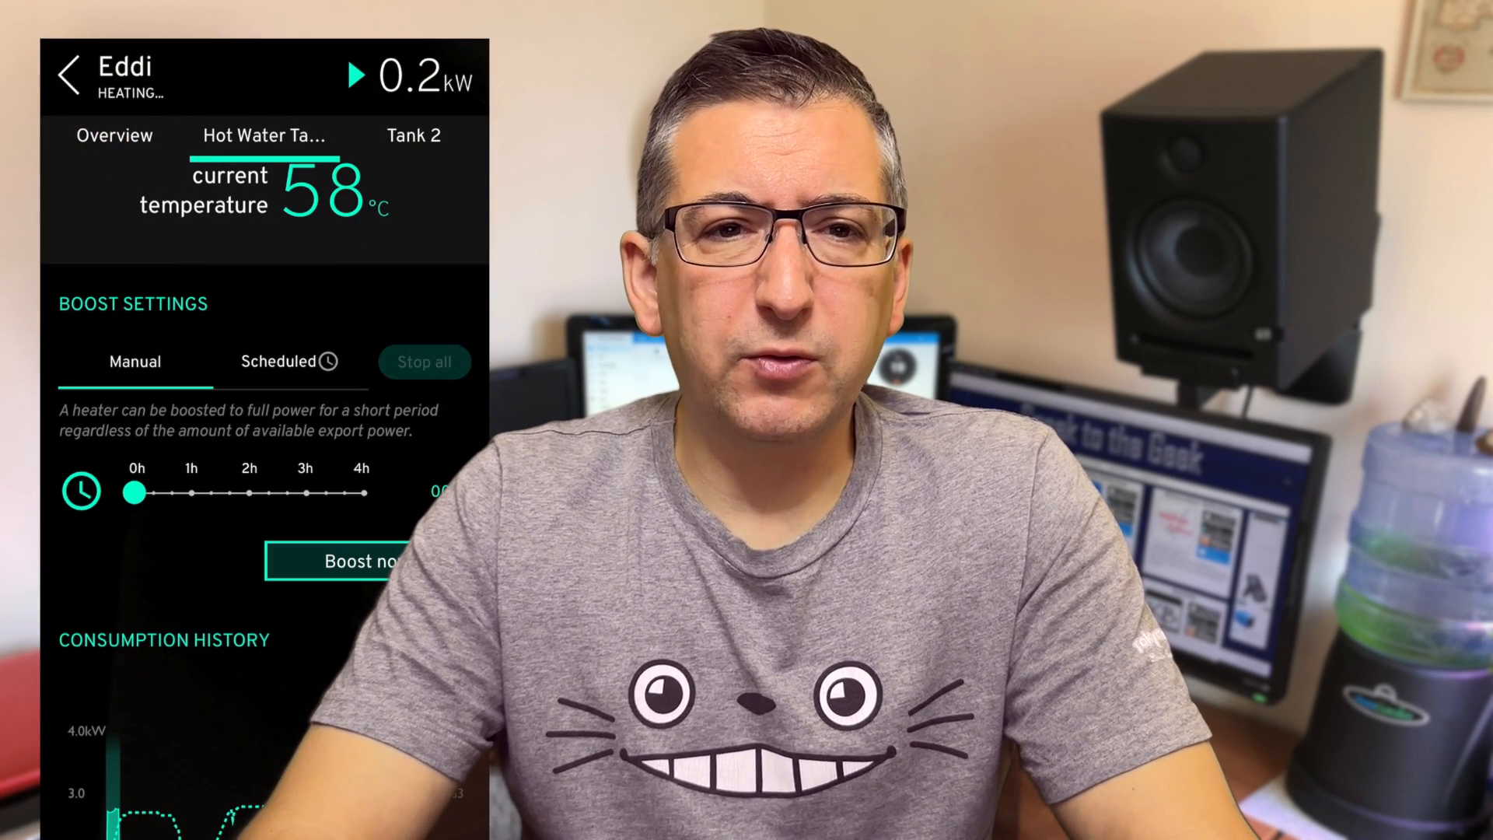
click(289, 361)
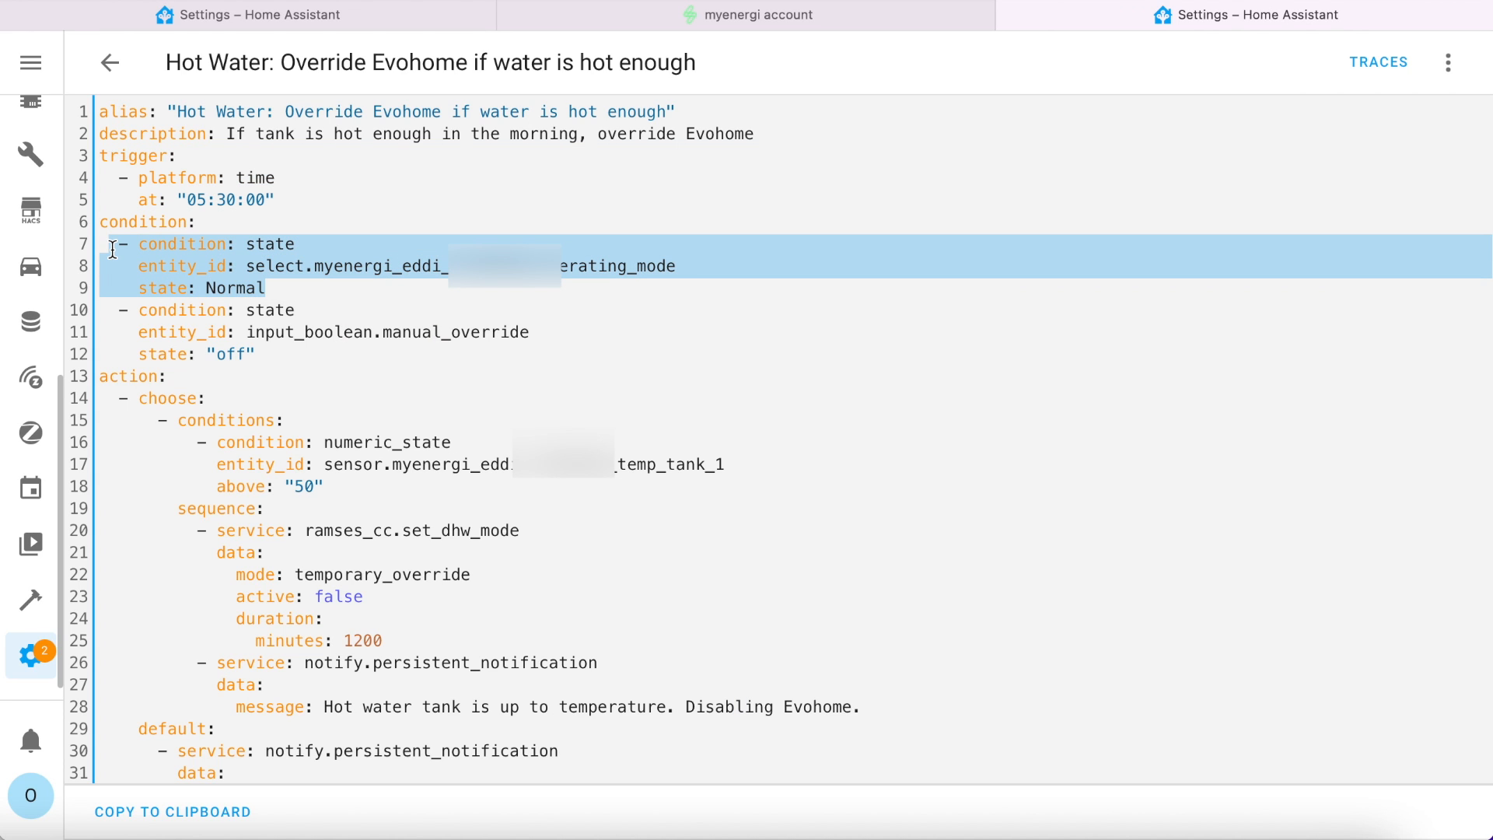
mouse_move(208, 288)
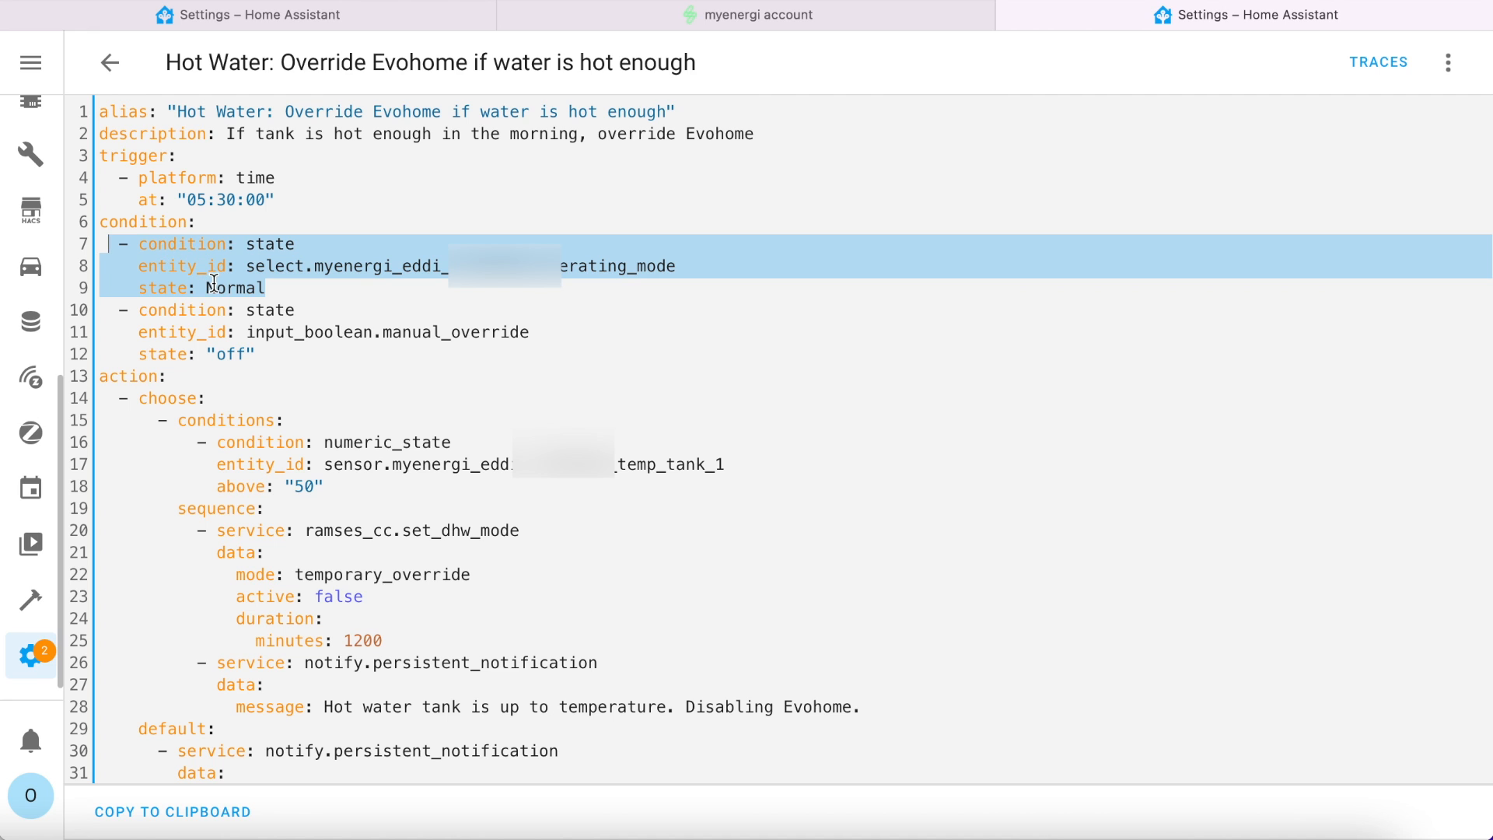
Scroll the automation YAML down to the Eddi mode and tank-above-50°C choose conditions
scroll(down, 3)
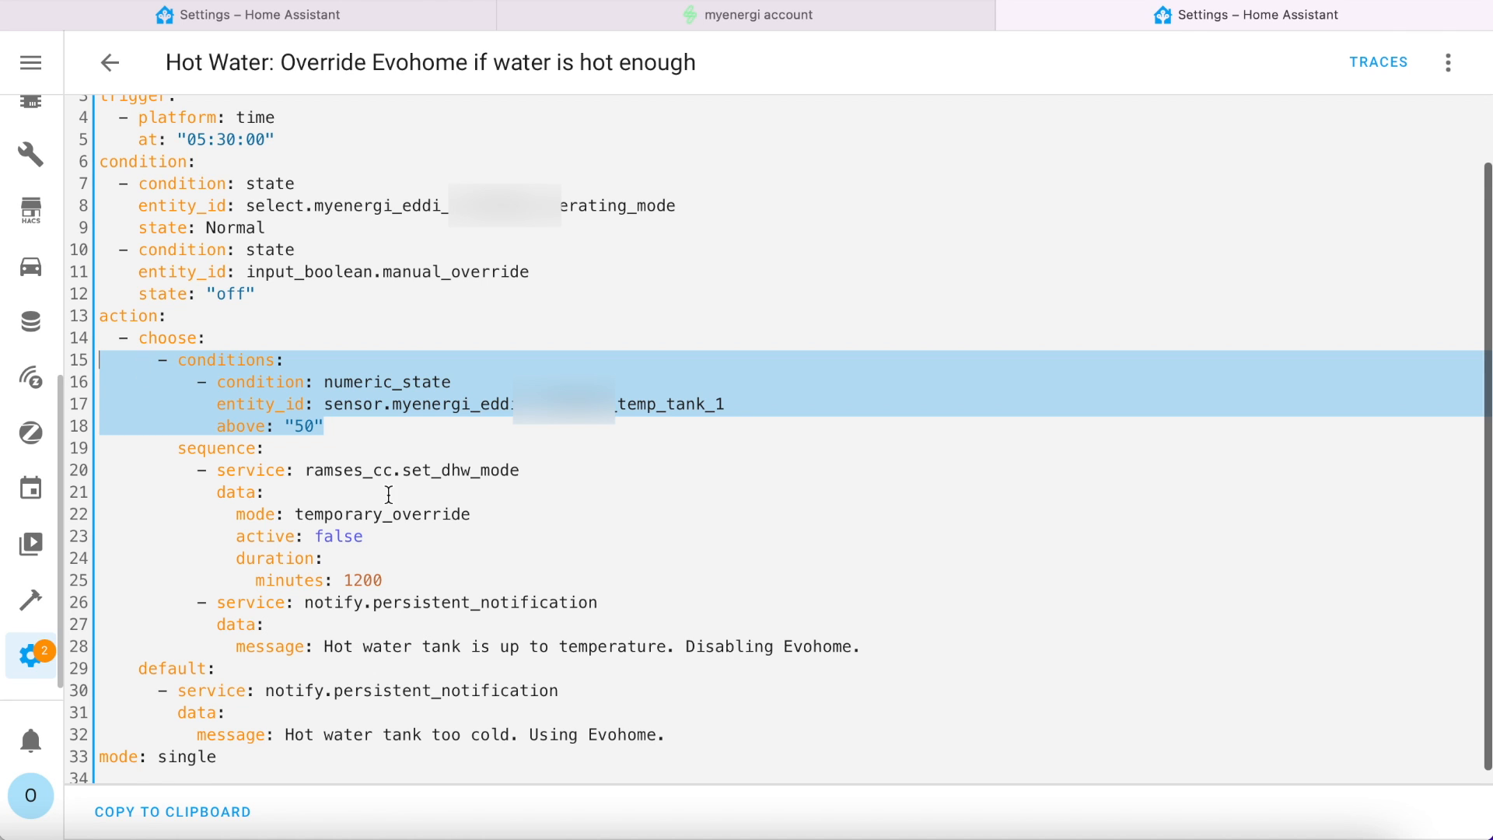
scroll(down, 3)
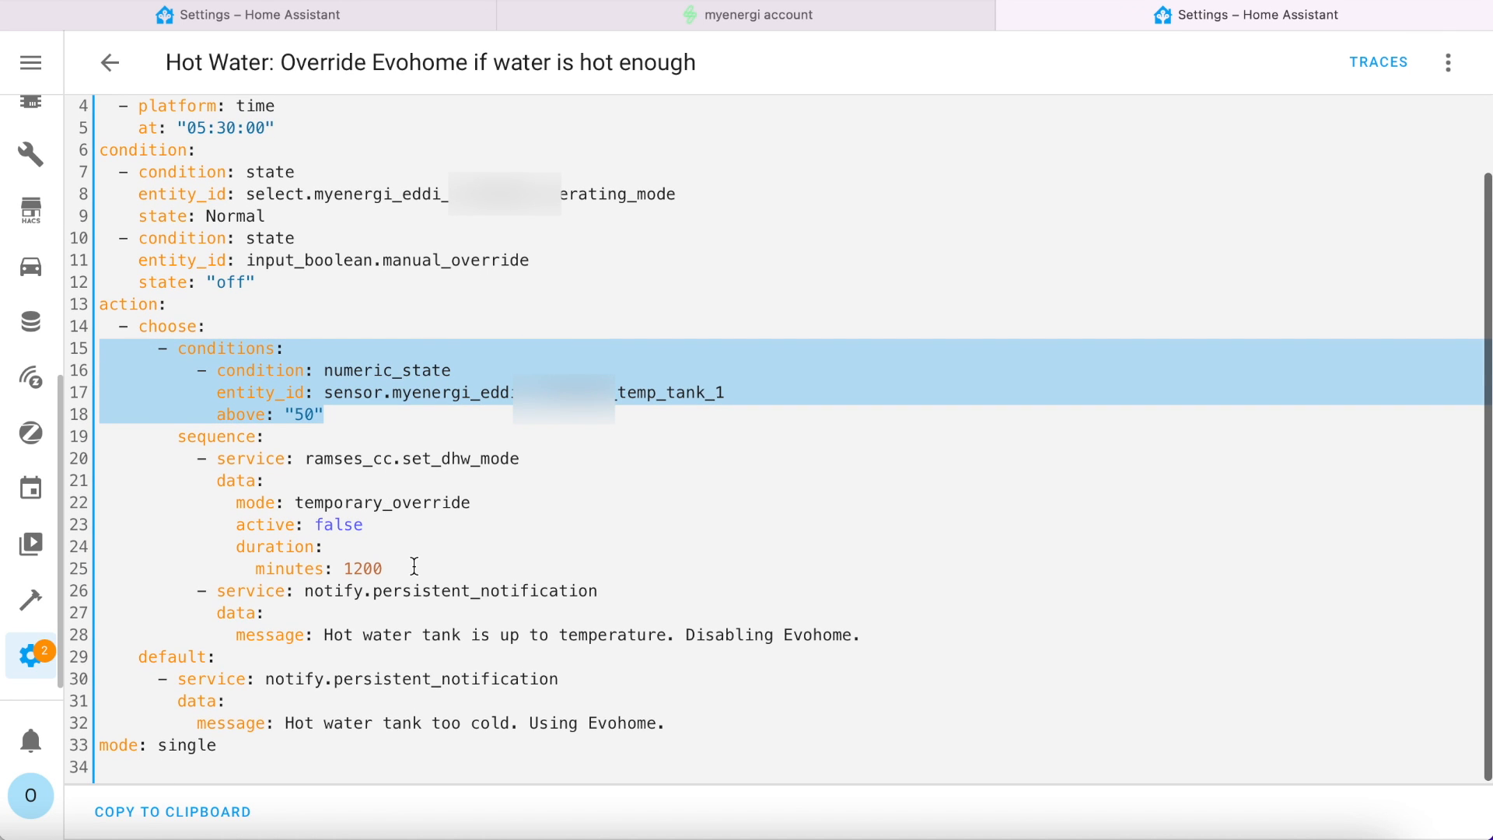